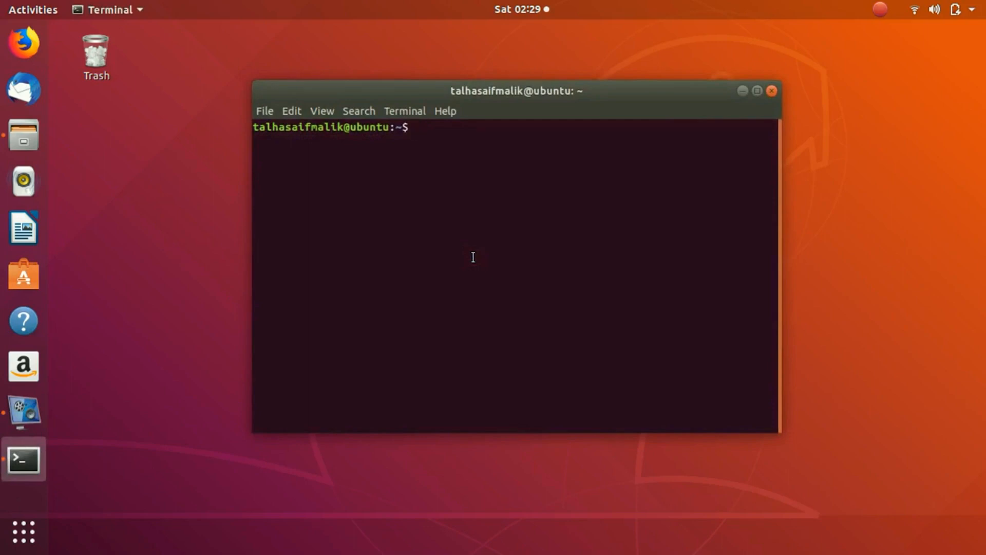
- Run 'ip link' to list the lo, enp2s0 and wlp3s0 interfaces
text(i)
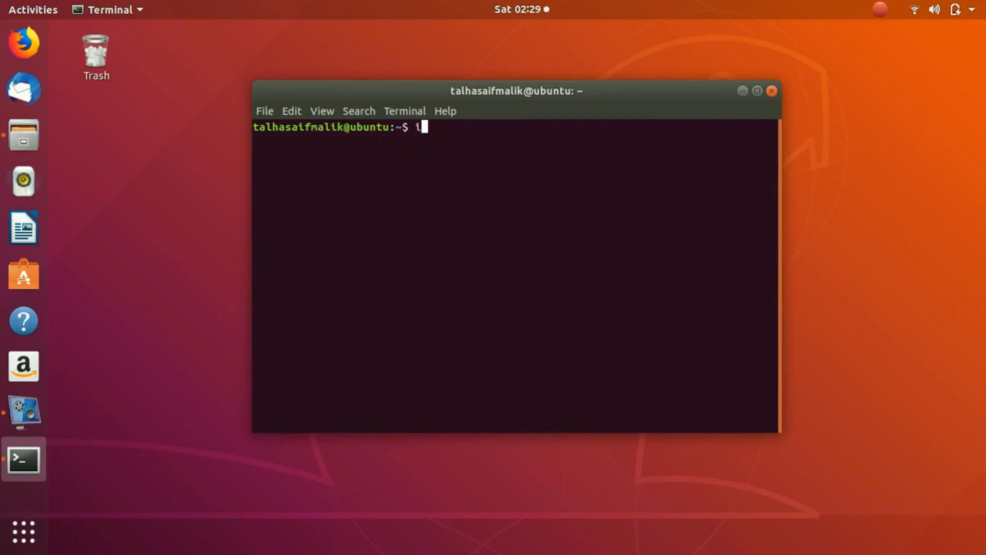
text(p link)
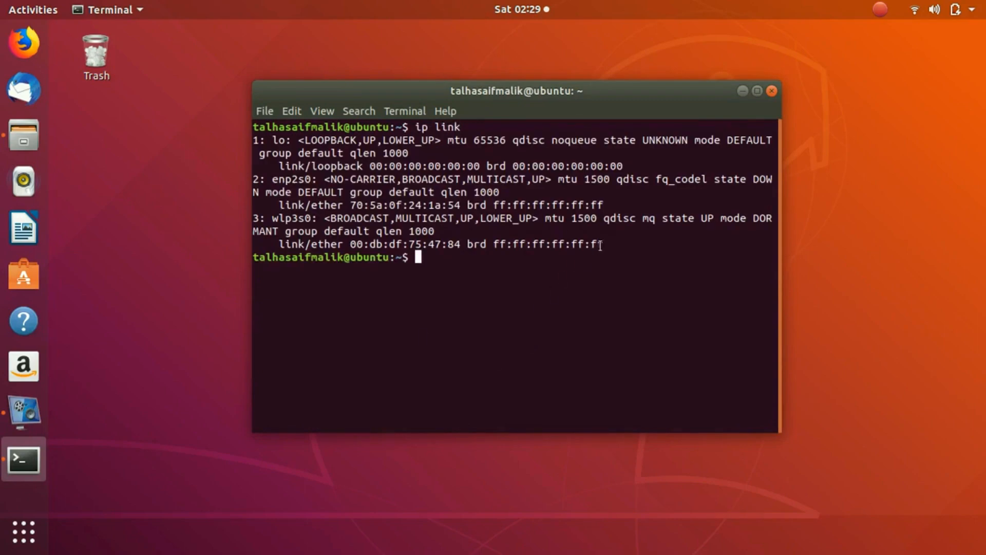
triple_click(441, 232)
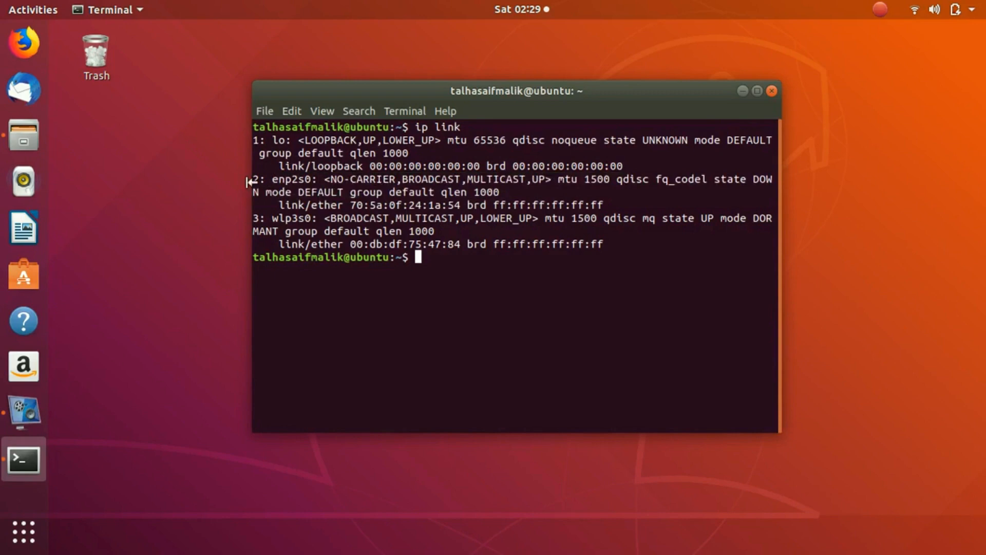
mouse_move(266, 218)
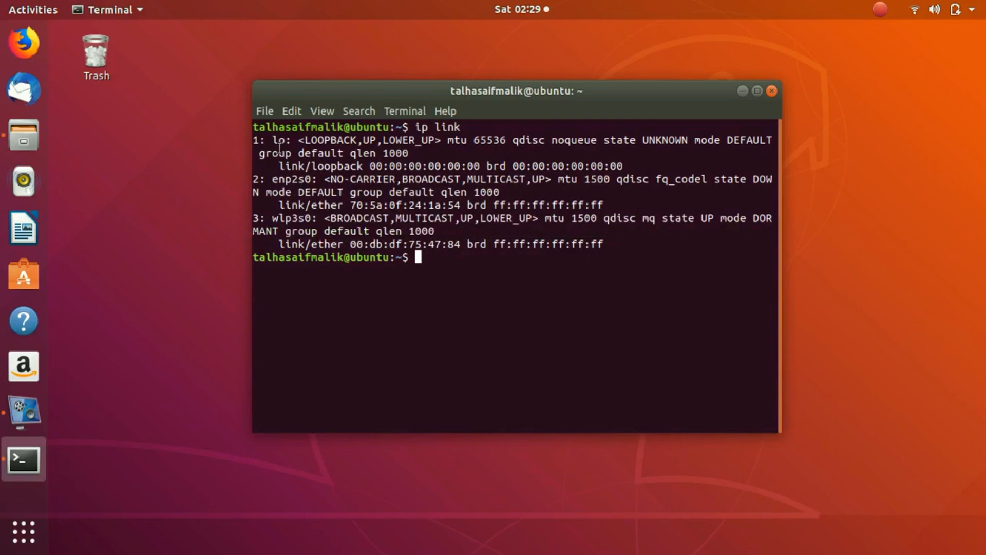
double_click(294, 179)
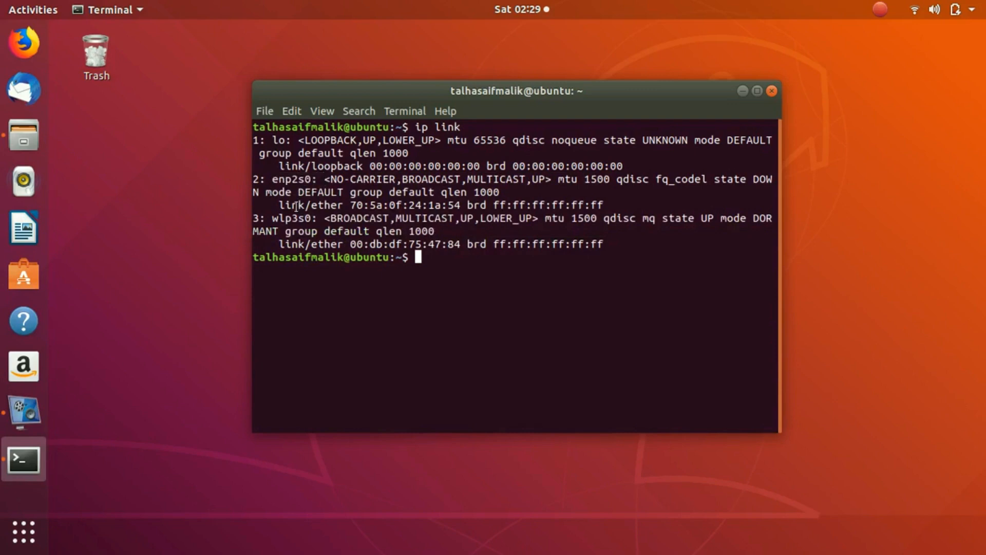
mouse_move(430, 243)
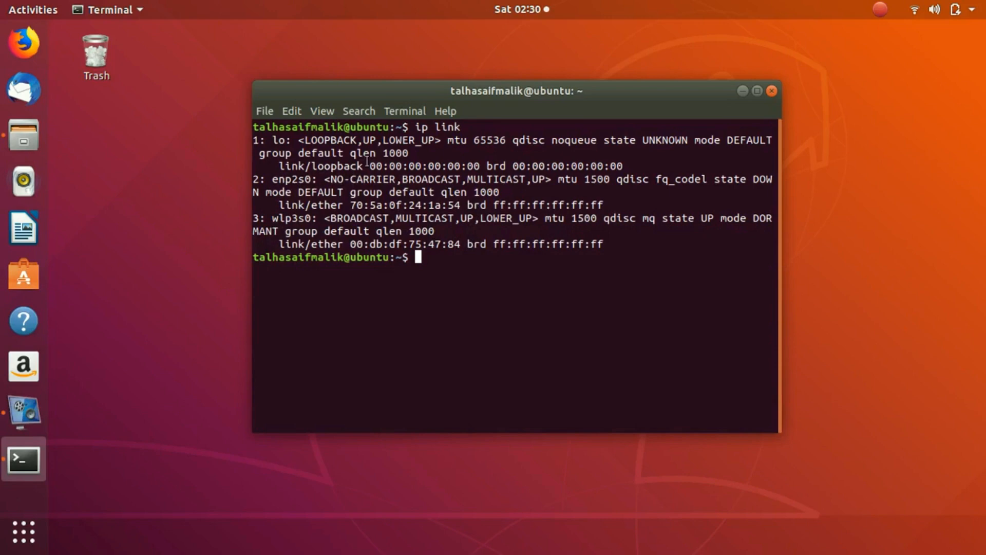
double_click(377, 245)
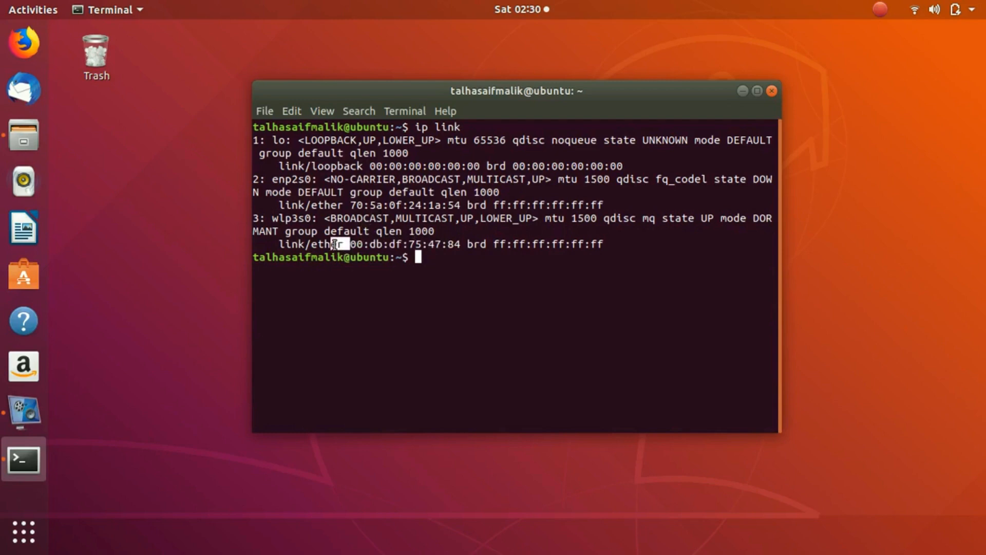
double_click(315, 244)
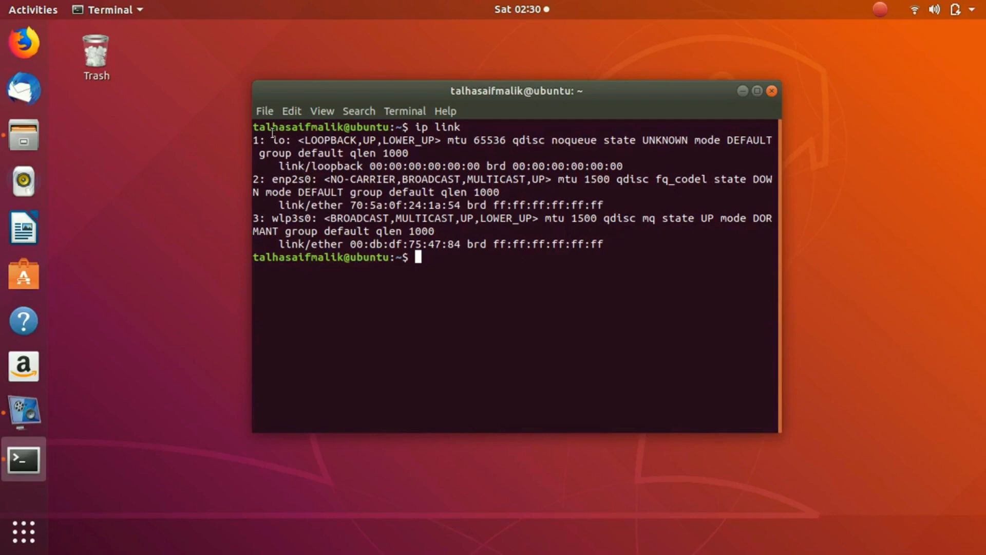
drag(271, 139, 335, 153)
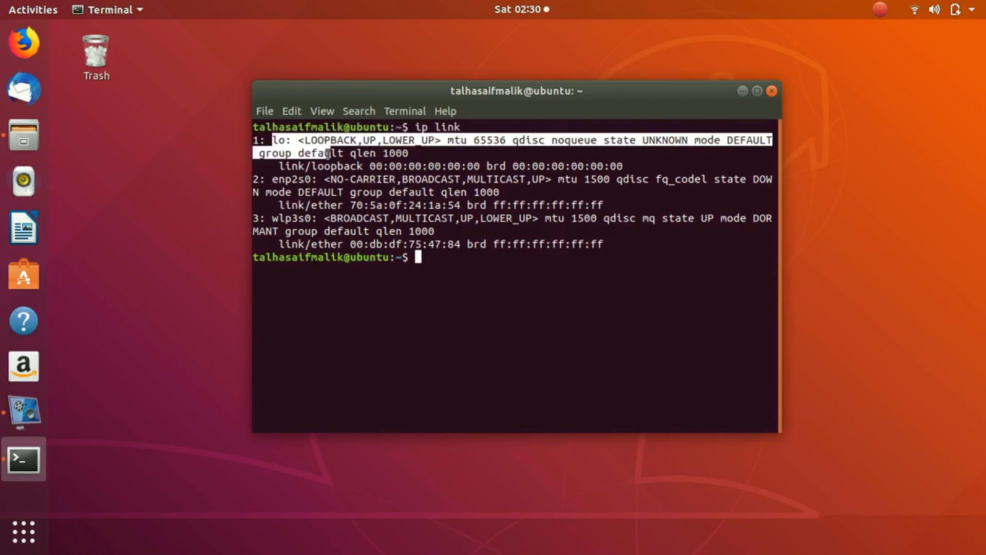
click(450, 172)
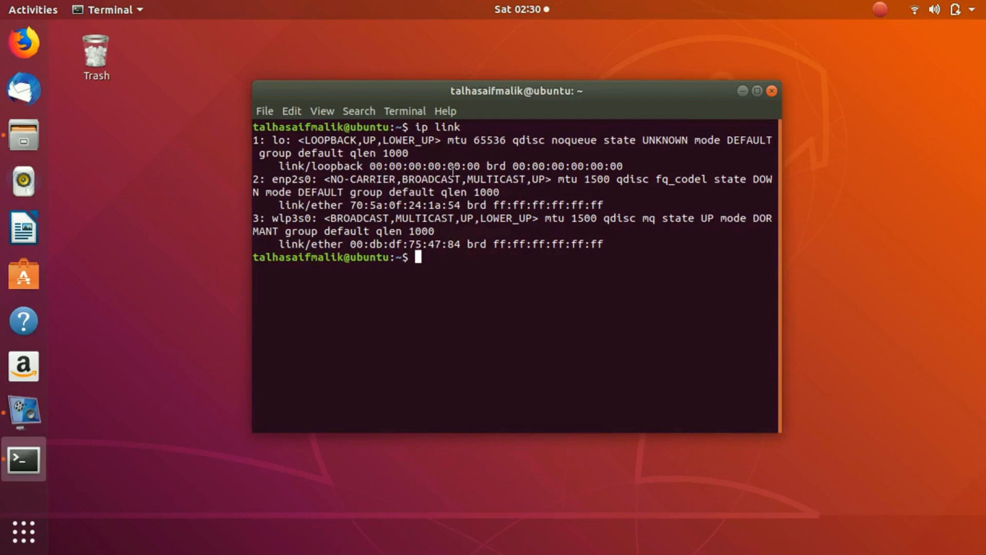
double_click(370, 140)
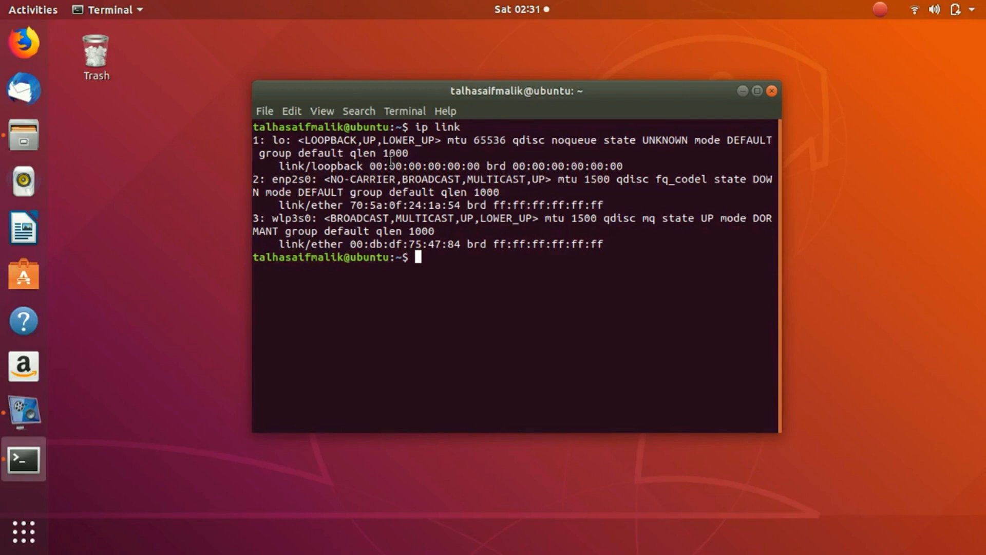
double_click(397, 139)
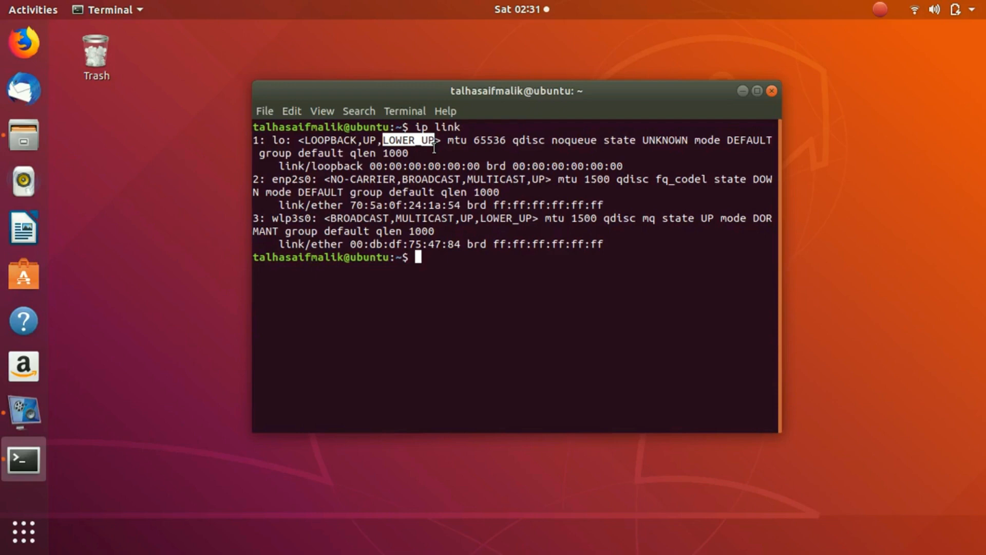
mouse_move(431, 146)
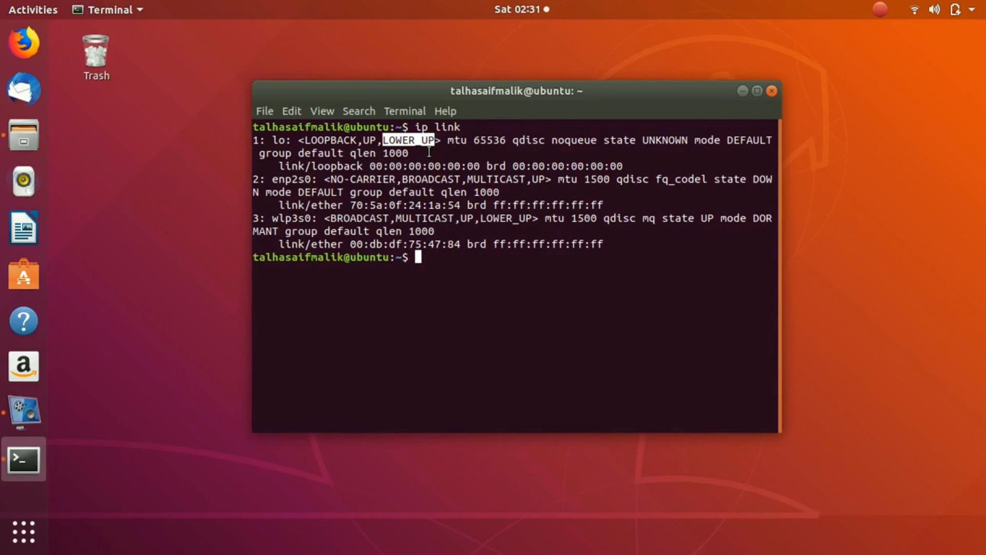
mouse_move(523, 181)
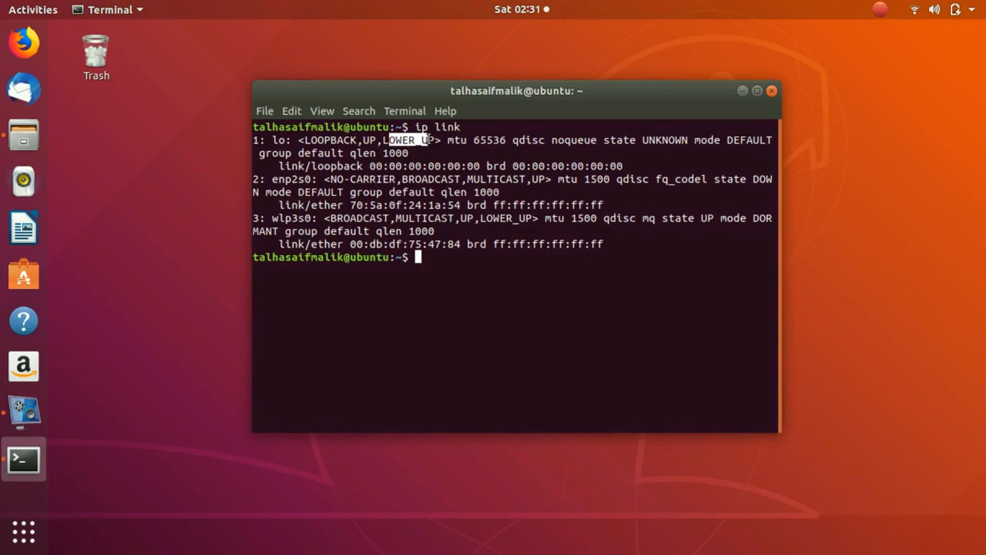
double_click(352, 179)
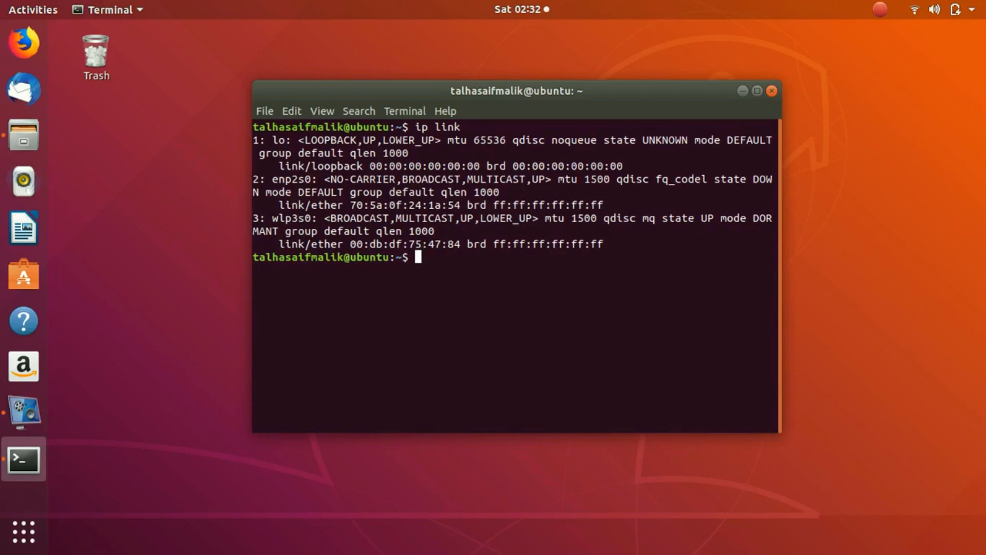
- Run 'ip addr' and highlight 127.0.0.1 on lo and 192.168.0.106 on wlp3s0
text(ip addr)
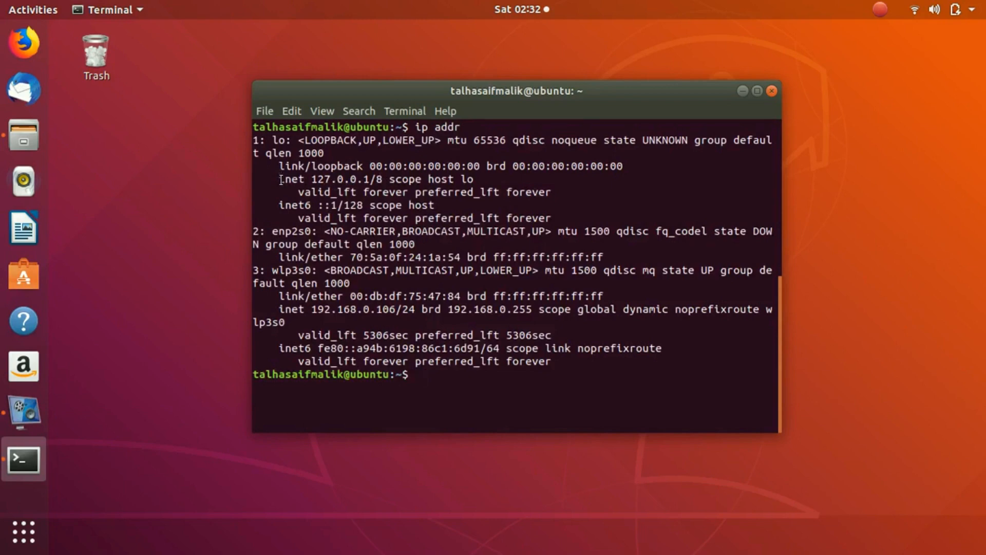
double_click(332, 178)
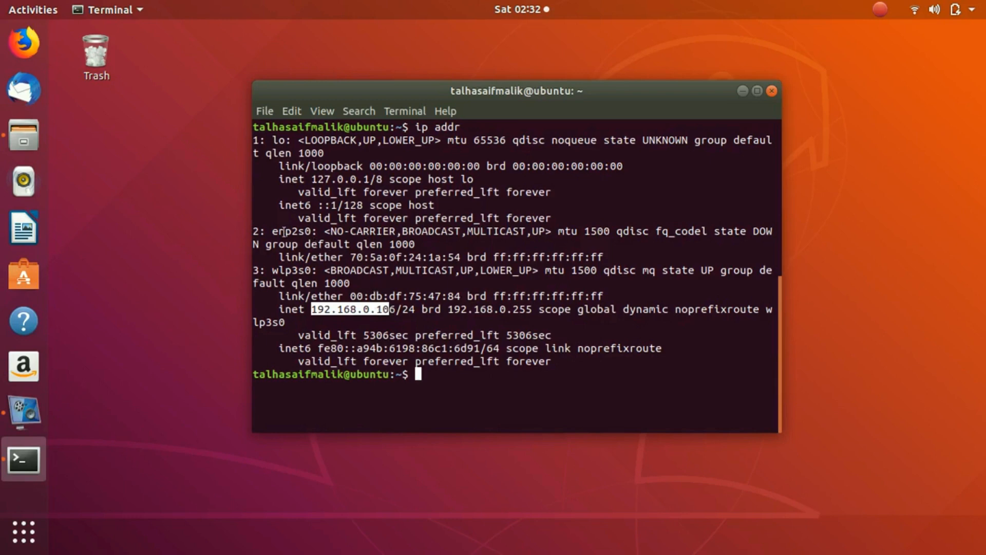
double_click(291, 231)
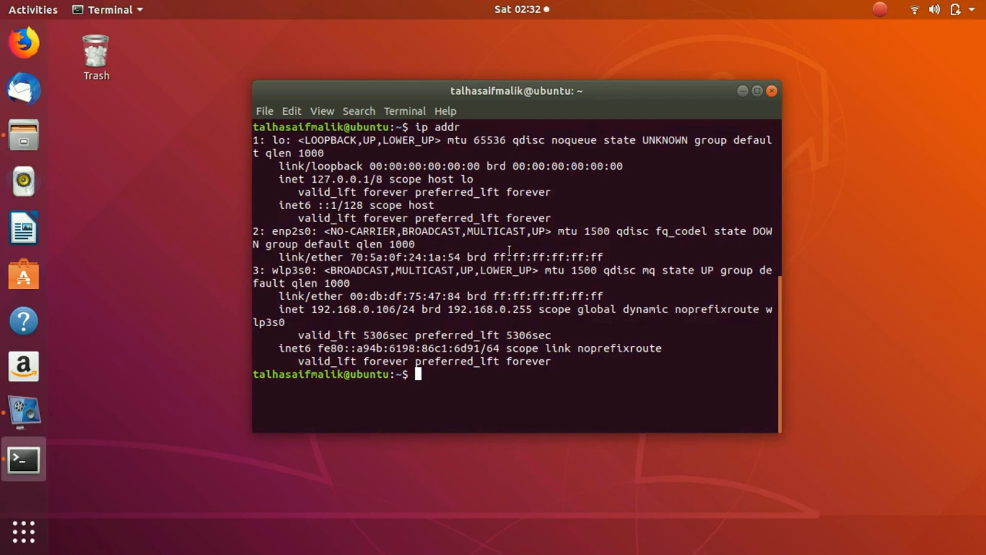
mouse_move(464, 299)
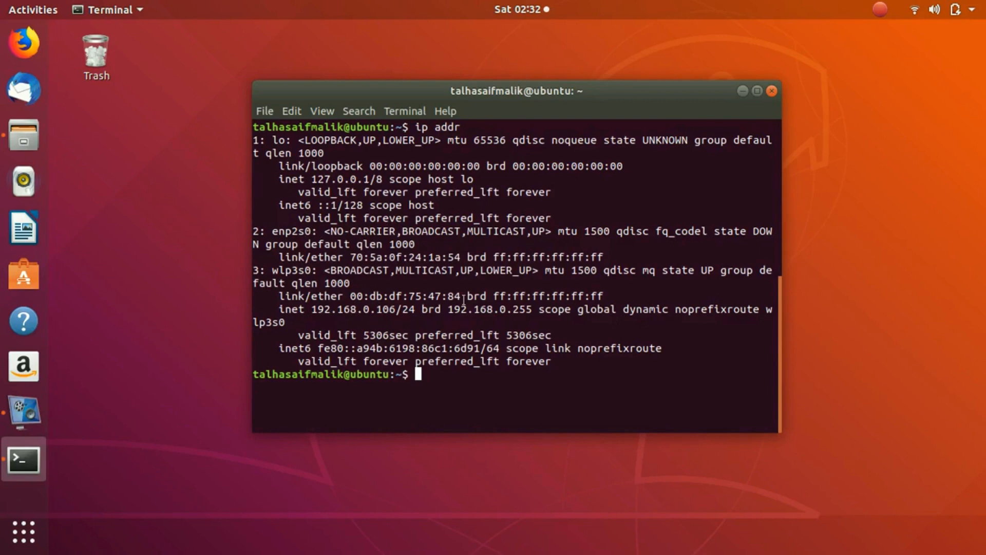
- Bring up the ip-link manual page and read its synopsis and link types
text(man)
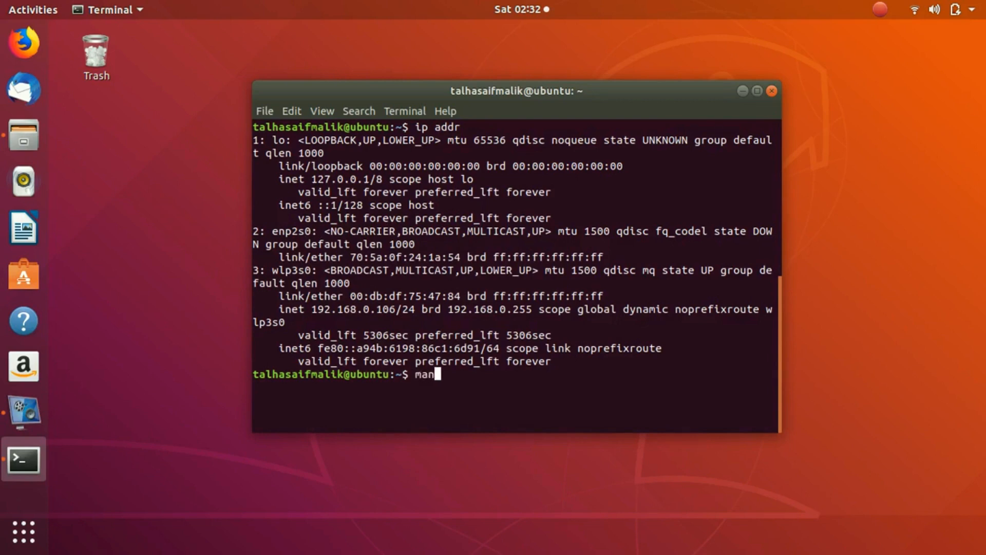
text(ip lin)
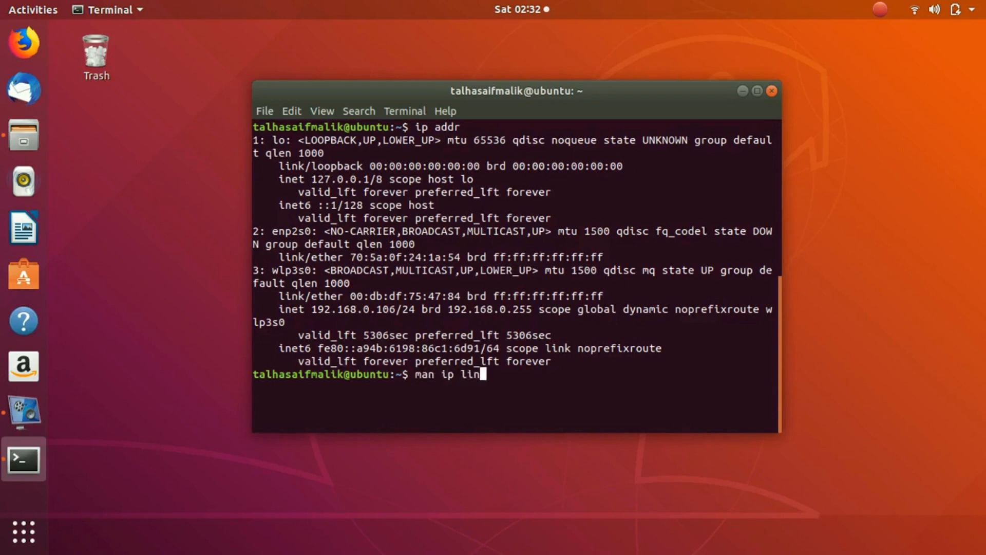
key(Return)
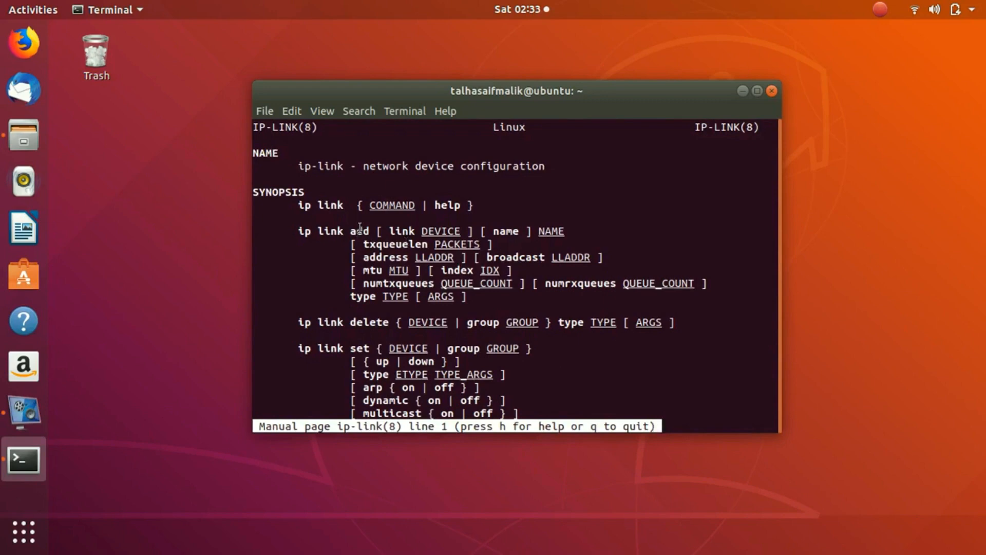
scroll(down, 3)
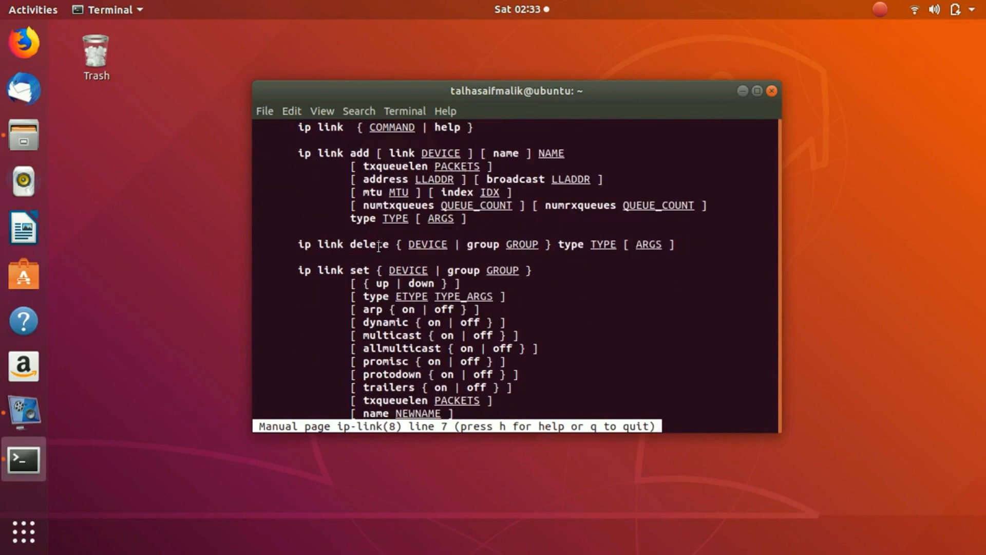
scroll(down, 3)
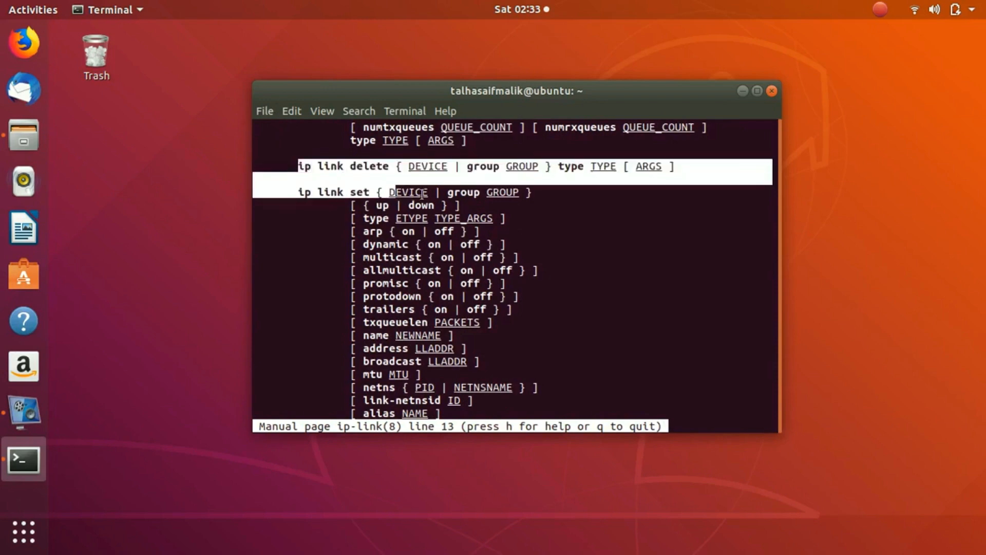
scroll(down, 3)
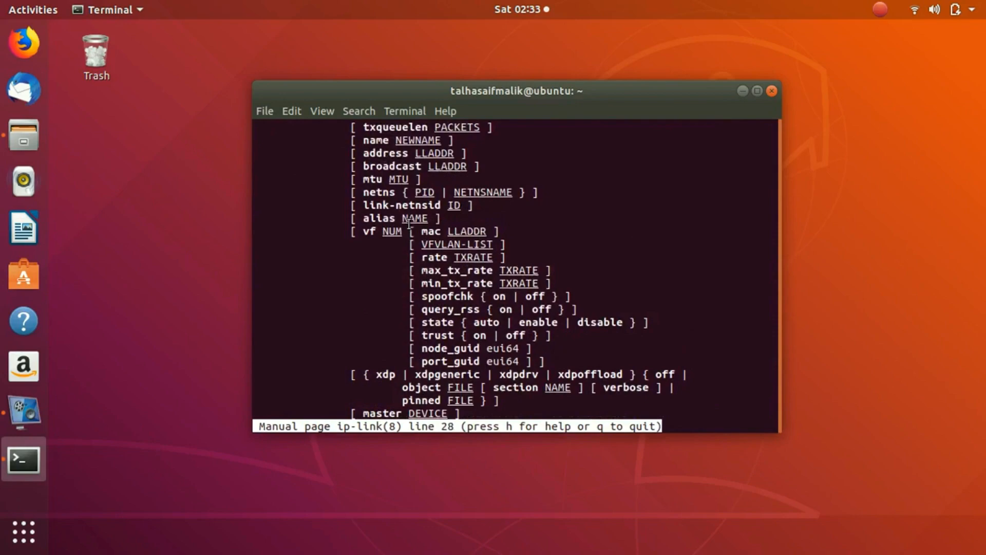
scroll(up, 3)
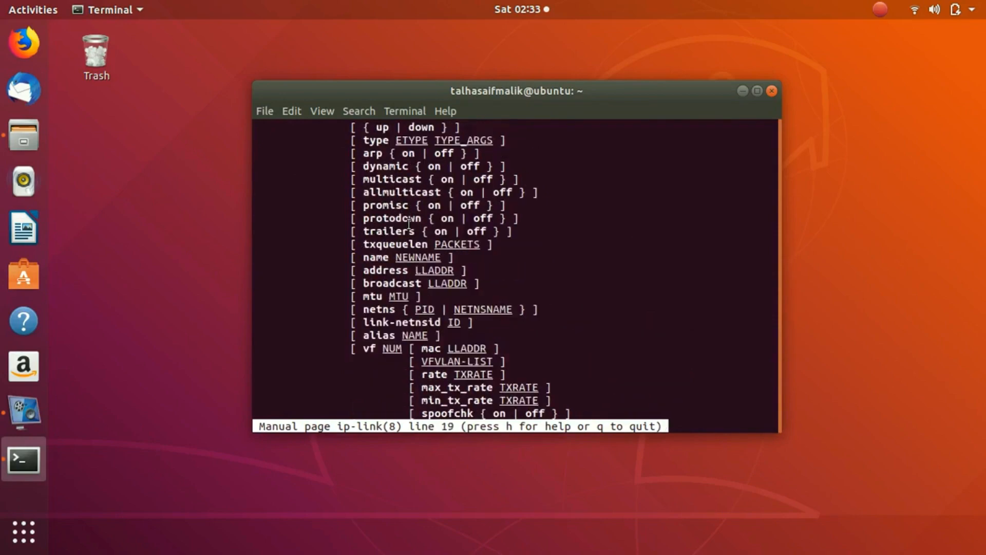
- Read on through the VLAN options and quit back to the shell prompt
scroll(down, 3)
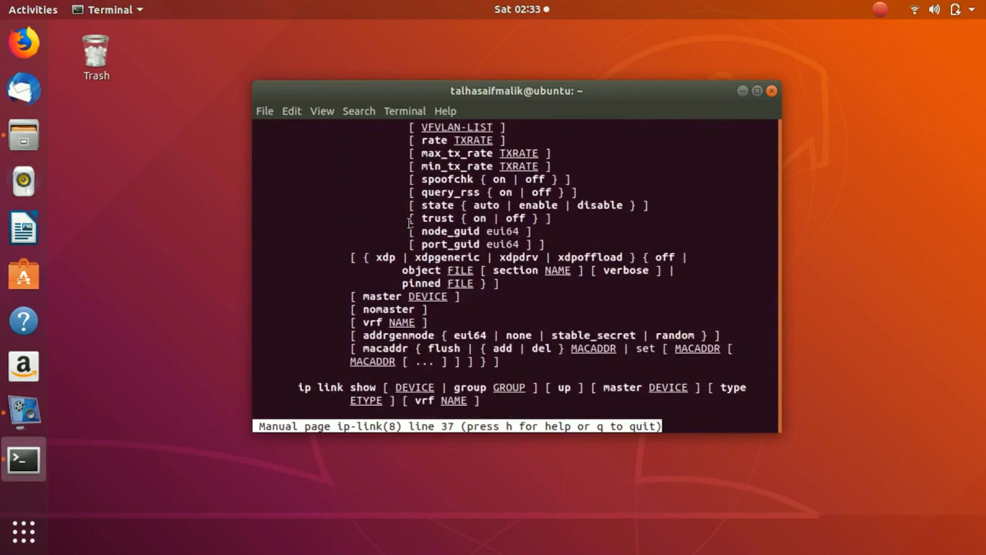
scroll(down, 3)
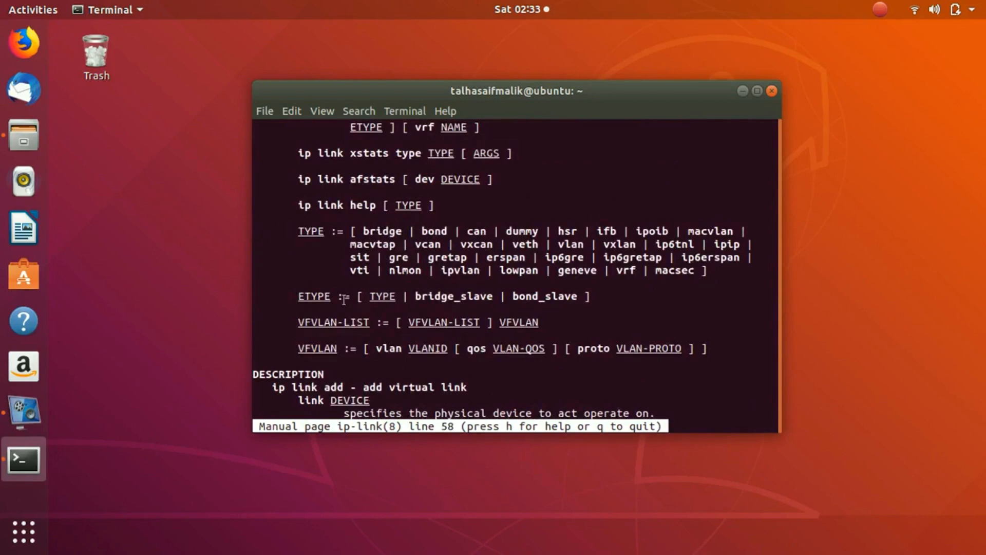
scroll(down, 3)
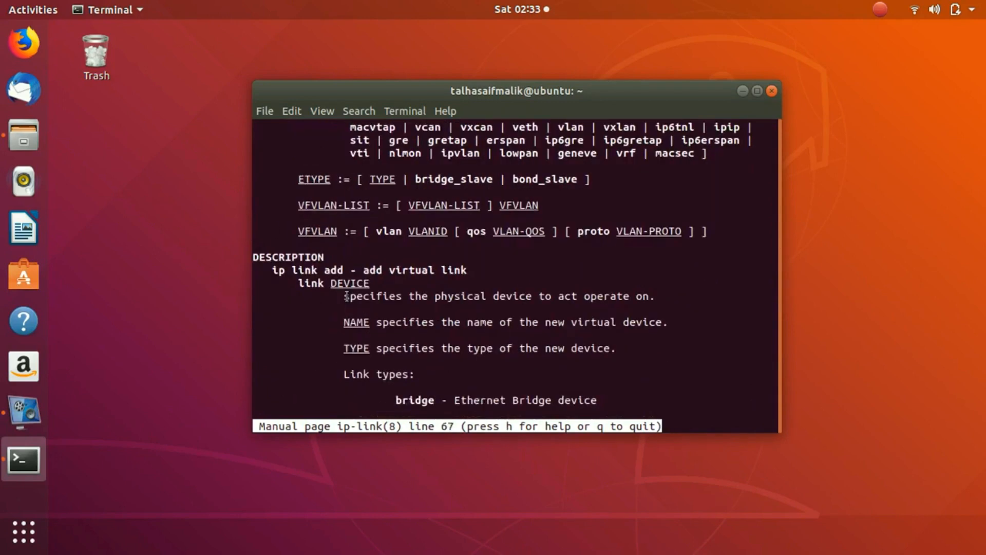
scroll(down, 3)
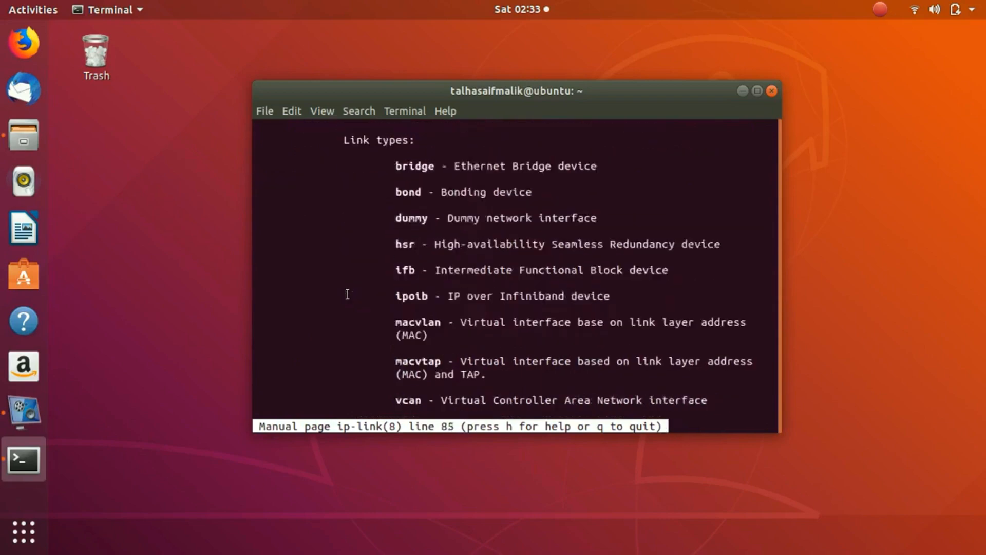
scroll(down, 3)
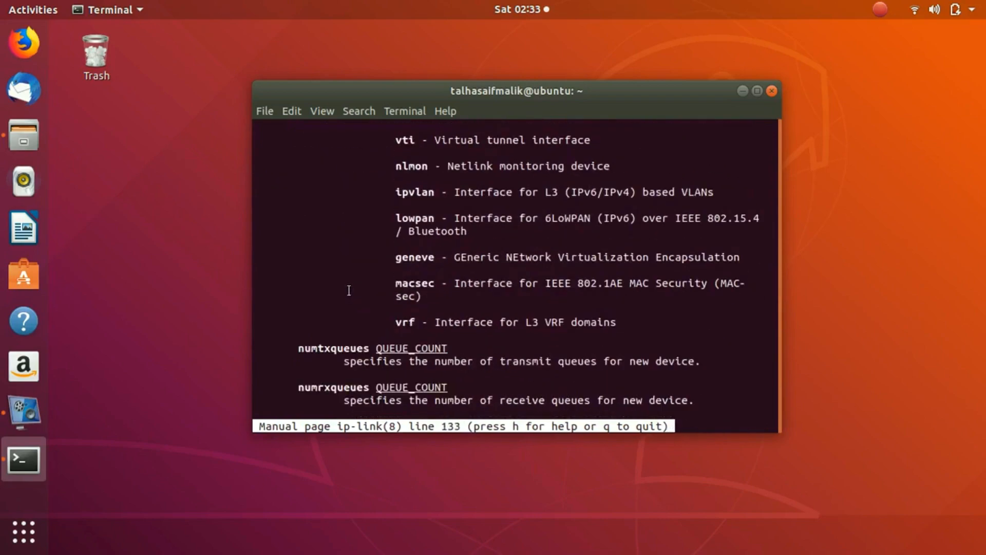
scroll(down, 3)
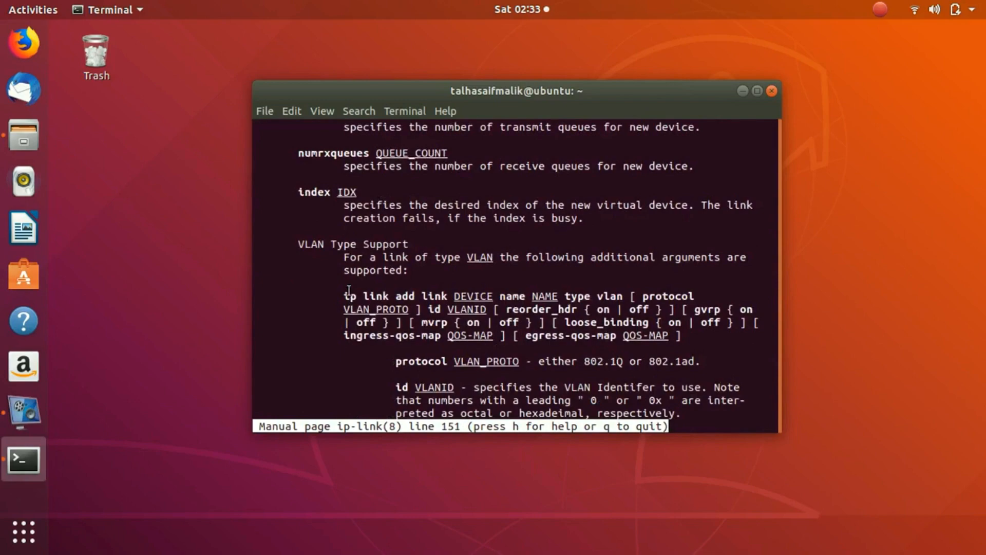
scroll(down, 3)
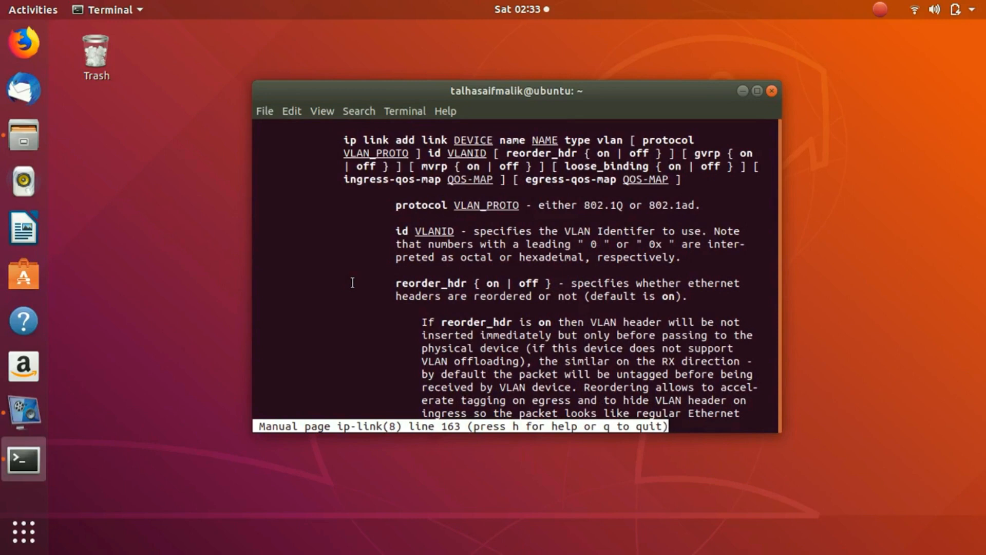
key(q)
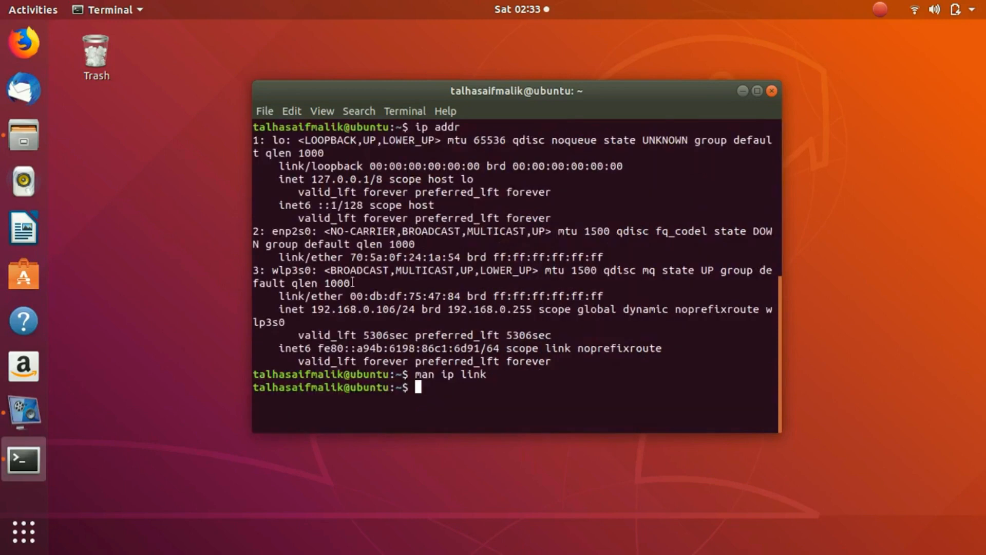
- Bring up the ip(8) manual page and read down through its options
text(man ip)
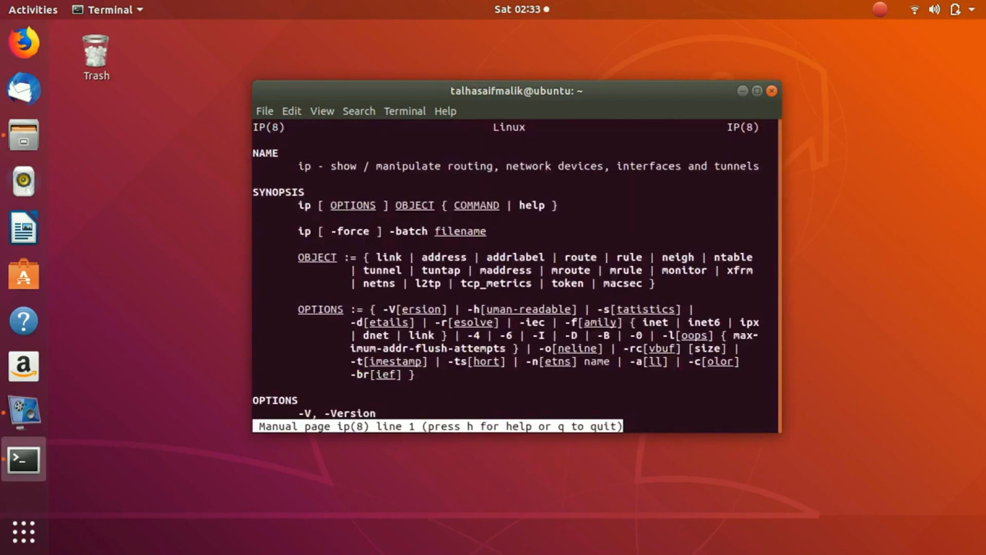
scroll(down, 3)
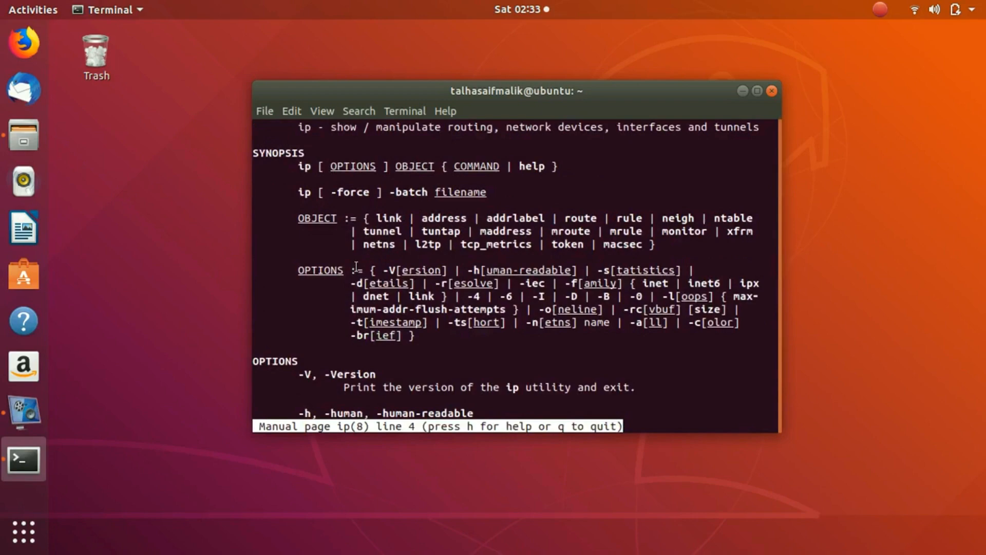
scroll(down, 3)
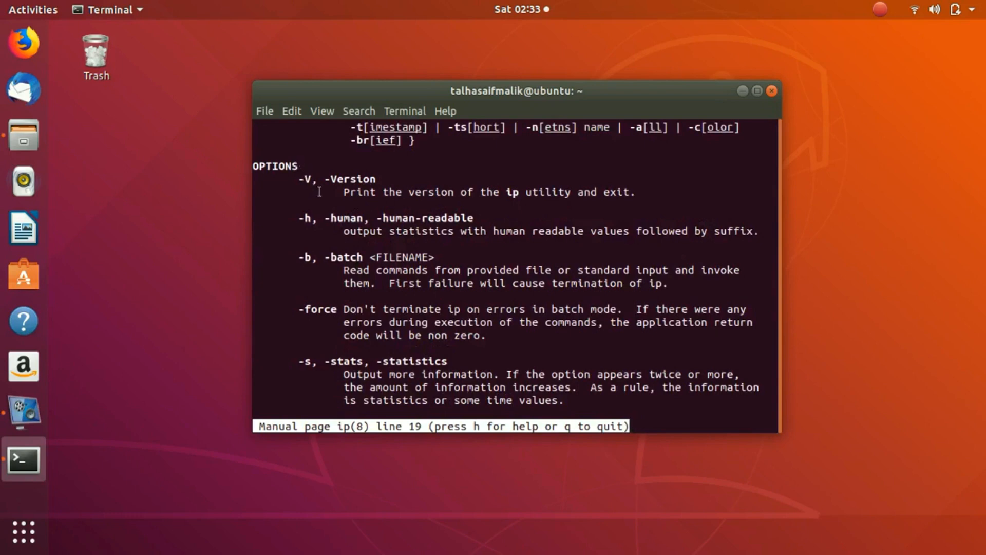
scroll(down, 3)
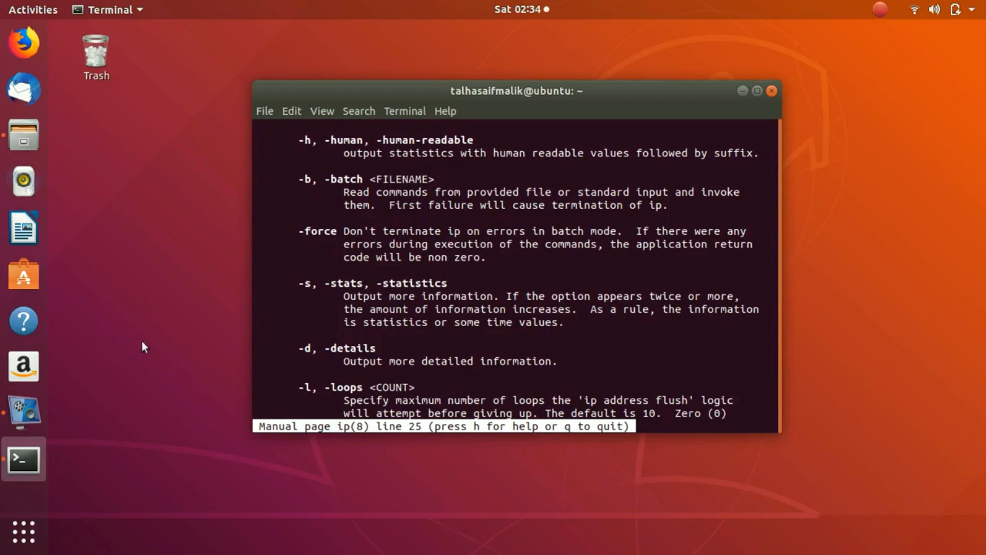
scroll(down, 3)
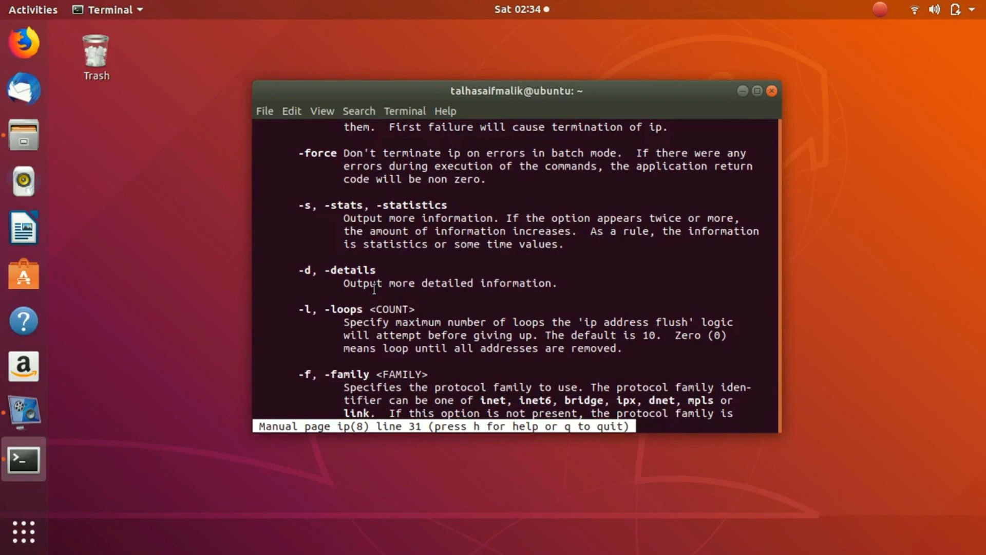
scroll(down, 3)
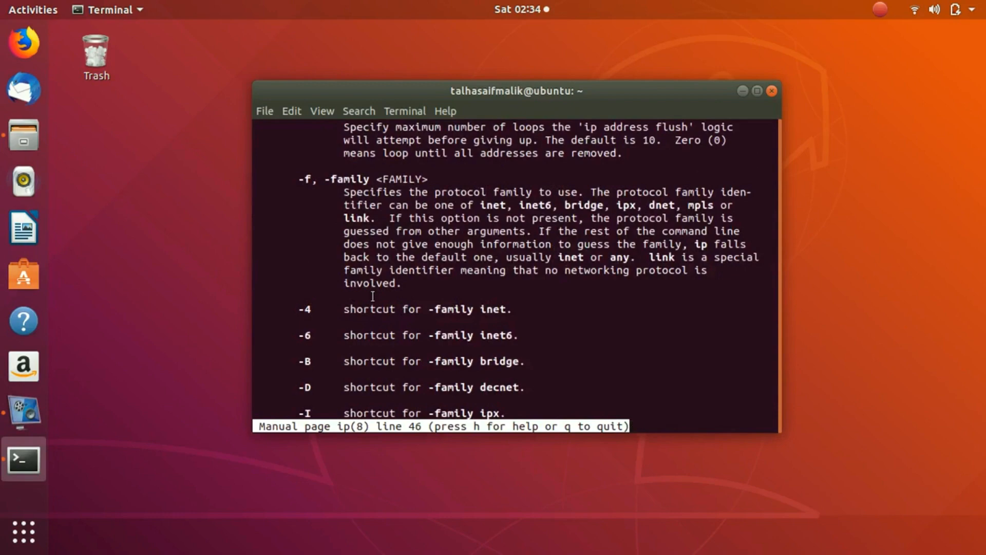
scroll(down, 3)
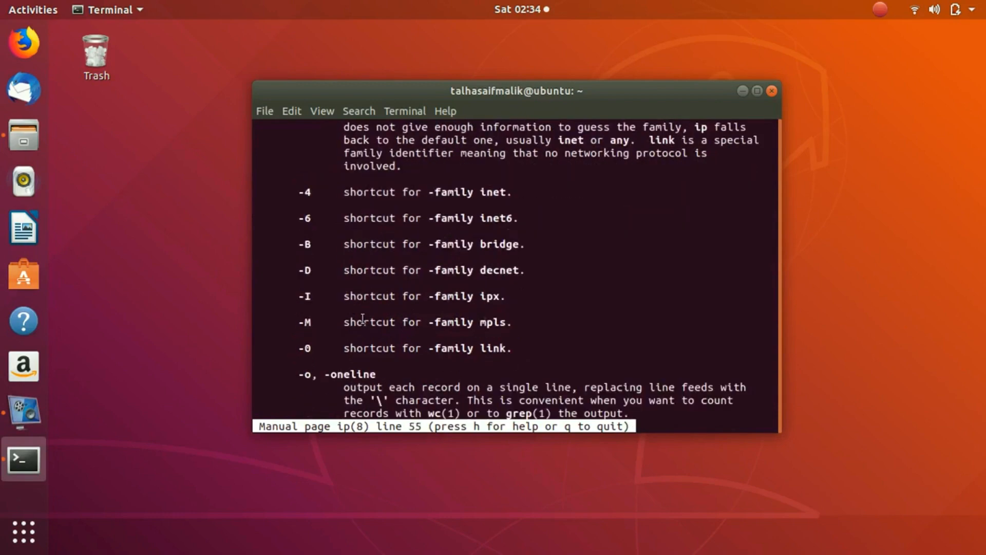
scroll(down, 3)
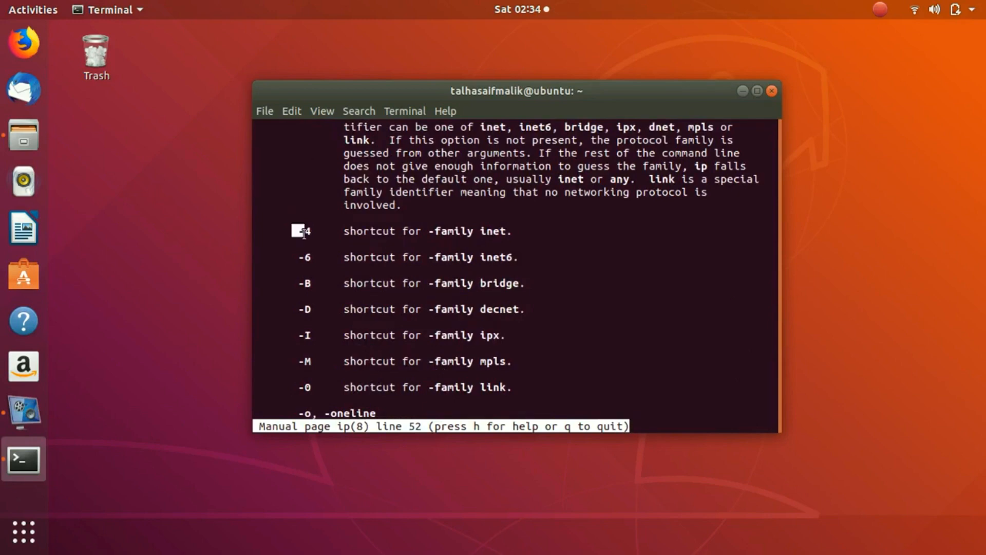
- Select the family shortcut lines -4 to -I, read the objects section, and quit the page
drag(299, 231, 321, 330)
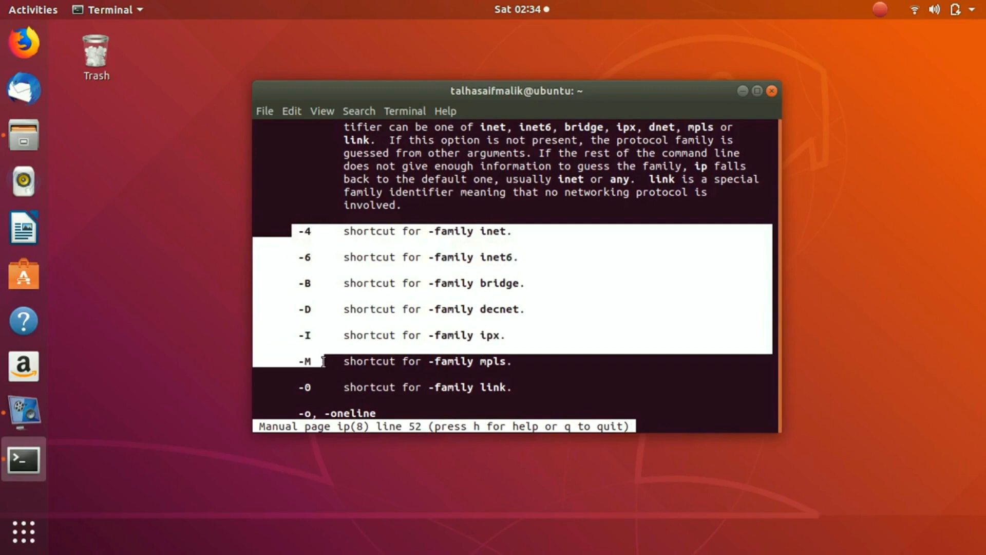
scroll(down, 3)
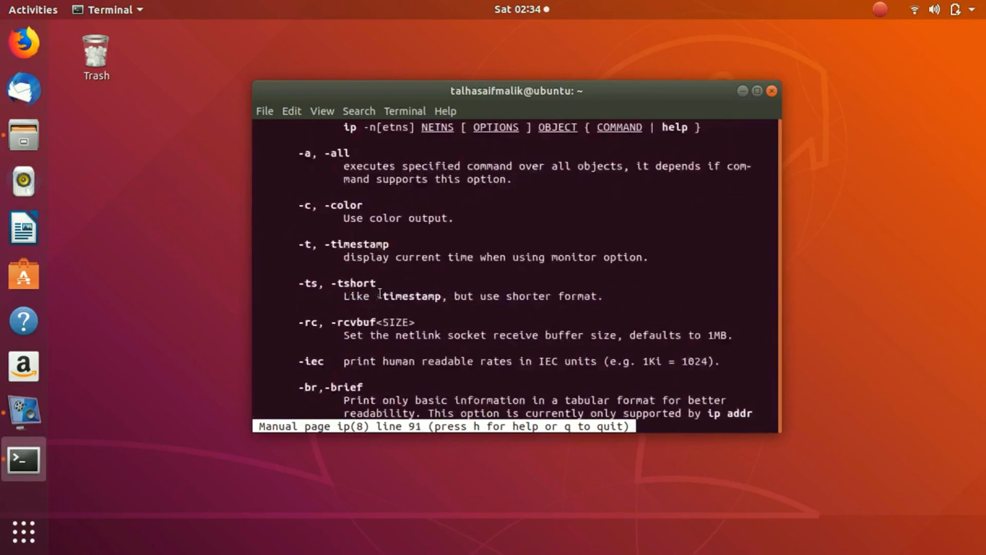
scroll(down, 3)
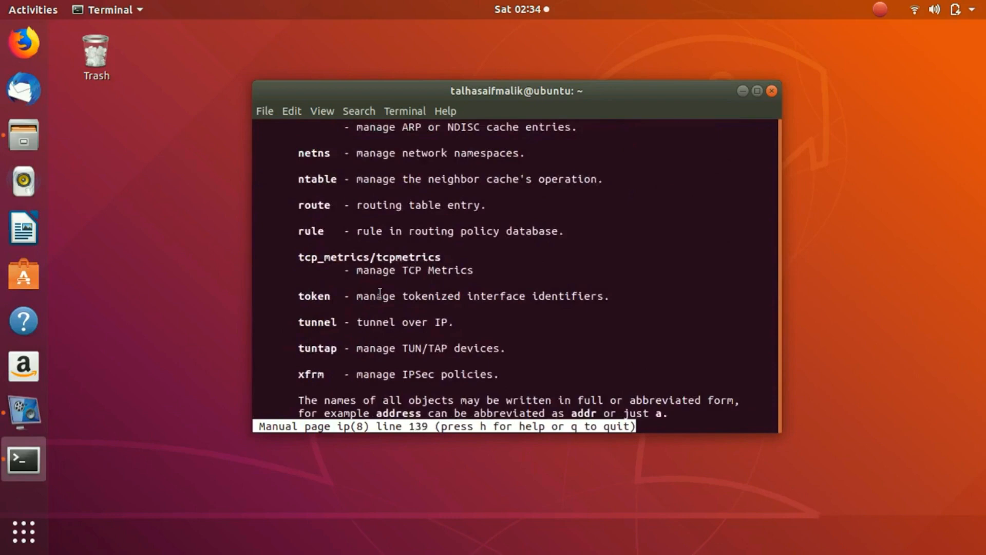
scroll(down, 3)
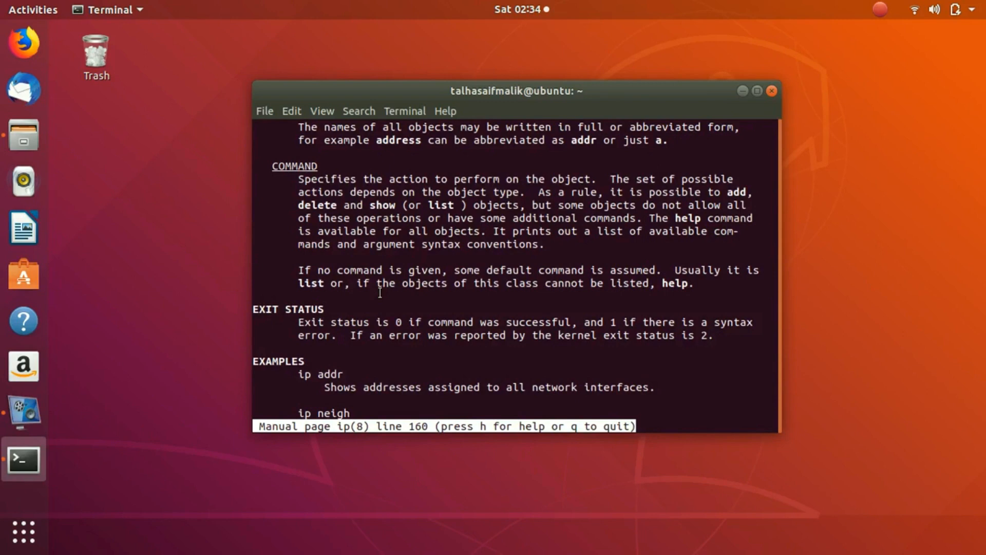
key(q)
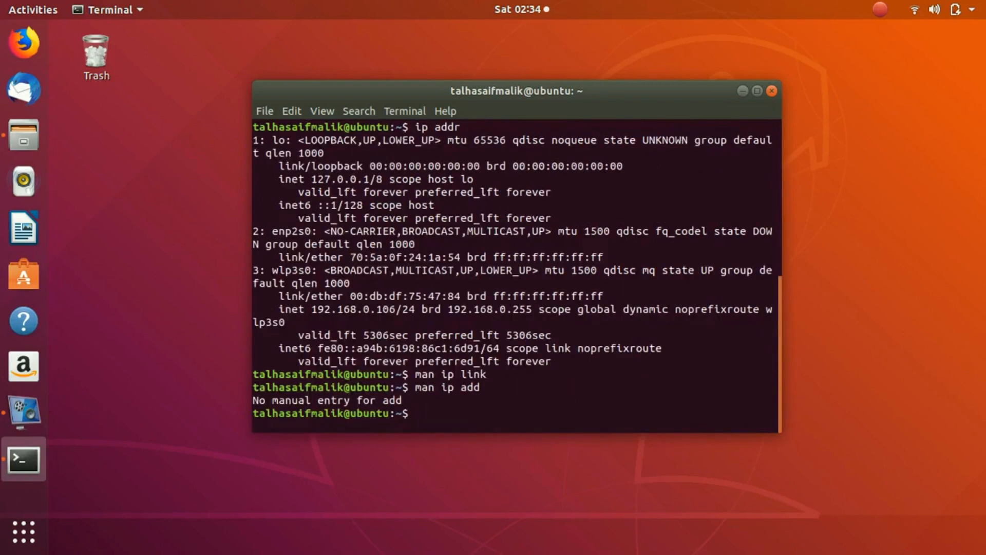